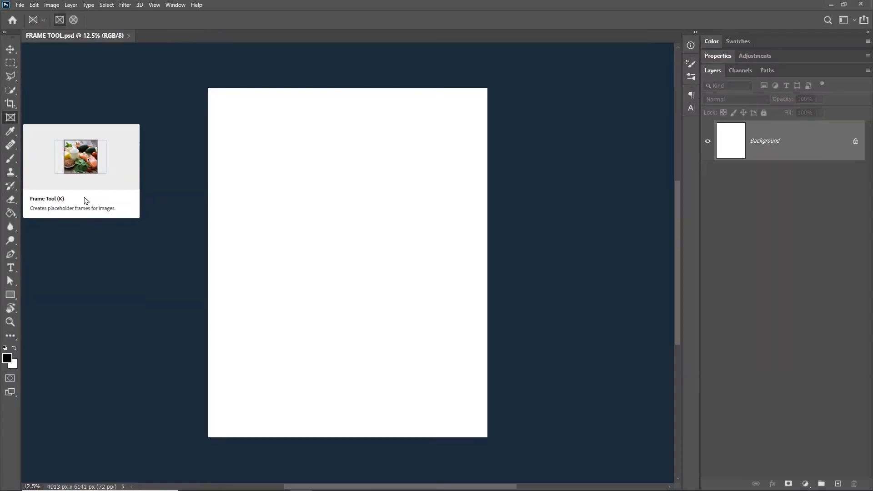
- Drag out an empty rectangular placeholder frame in the upper-left area of the white page
drag(267, 188, 292, 218)
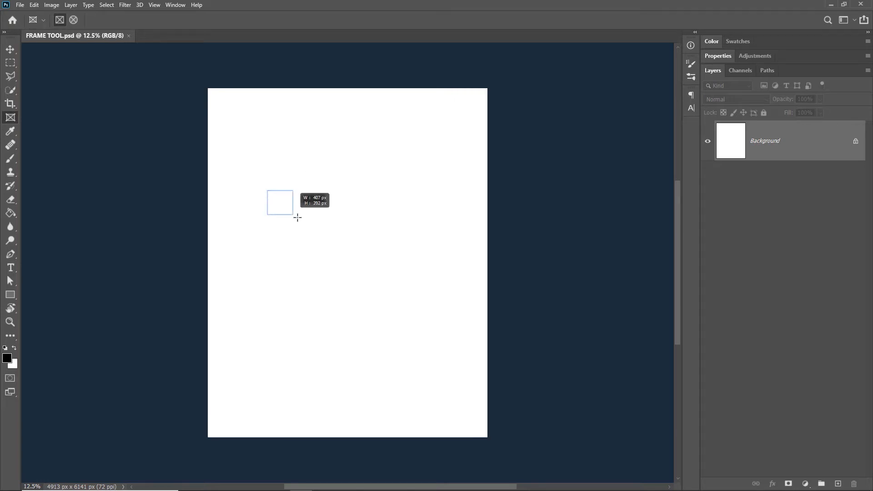
drag(267, 191, 388, 264)
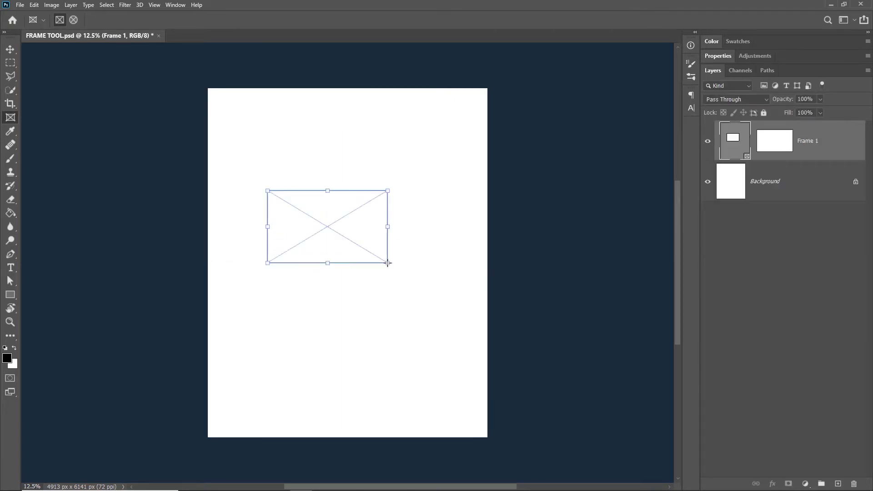
key(shift)
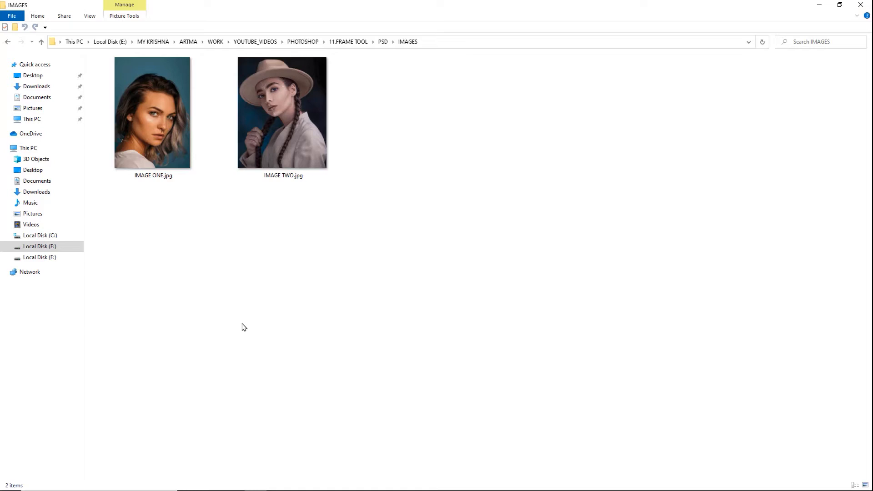
- Browse to the IMAGES folder holding IMAGE ONE.jpg and IMAGE TWO.jpg
click(162, 118)
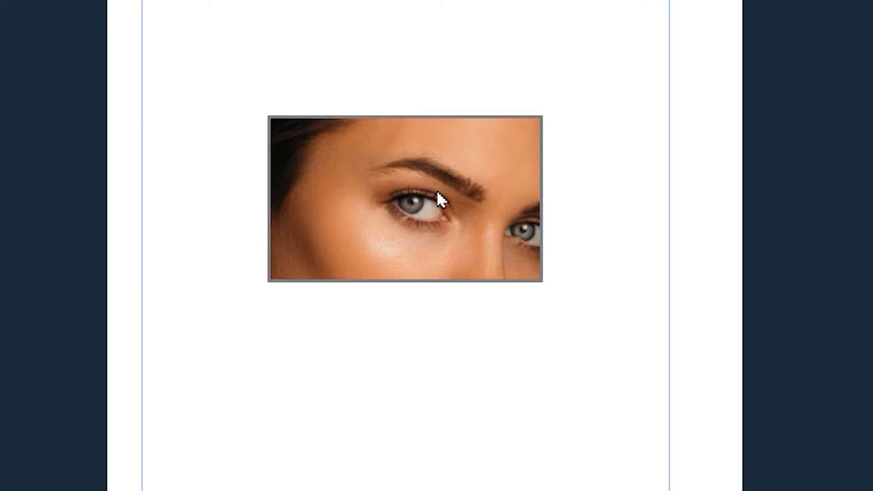
- Shift IMAGE ONE inside the rectangular frame so the eyes show through it
drag(440, 197, 365, 237)
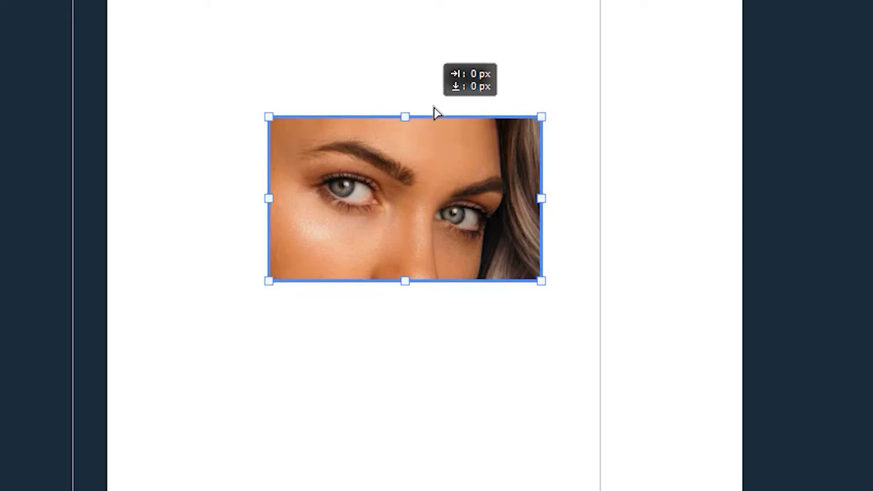
- Move the framed portrait lower, then widen the frame leftward and extend it upward to reveal hair
drag(405, 199, 455, 199)
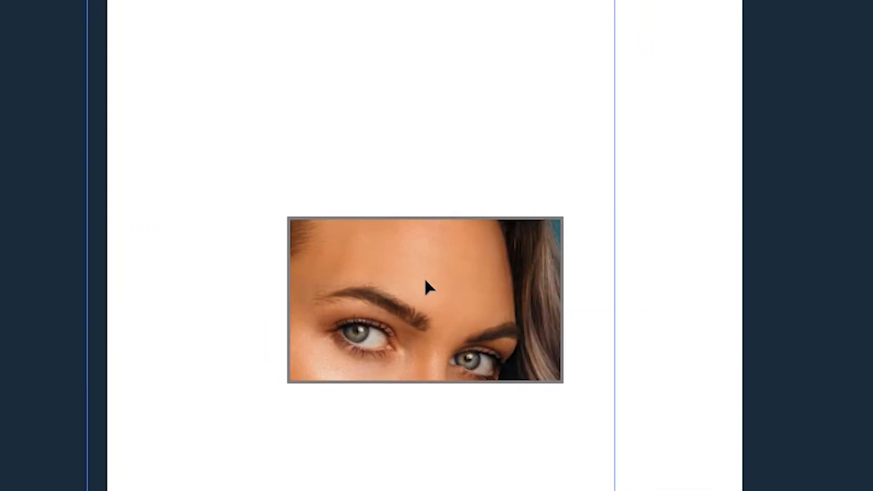
click(429, 290)
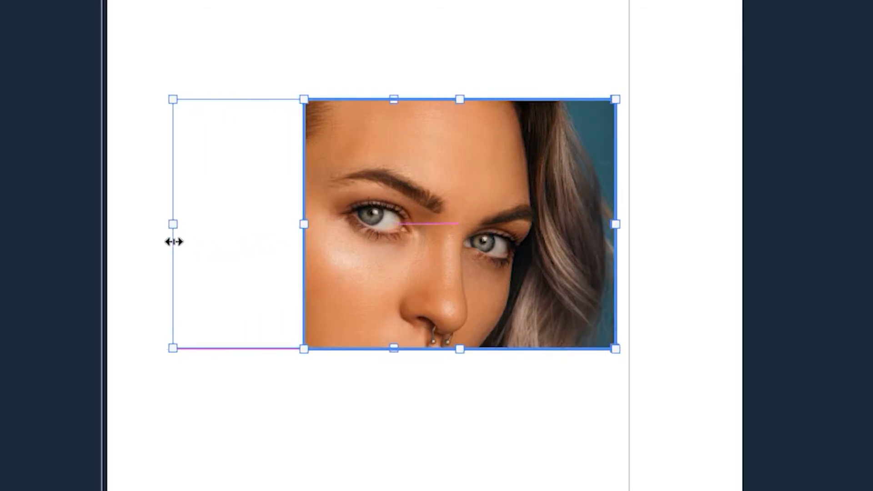
drag(175, 224, 320, 224)
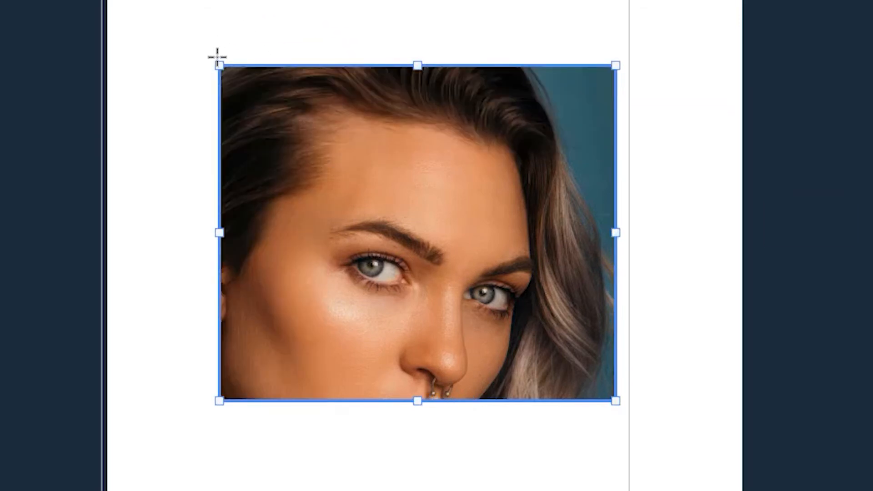
drag(218, 65, 346, 172)
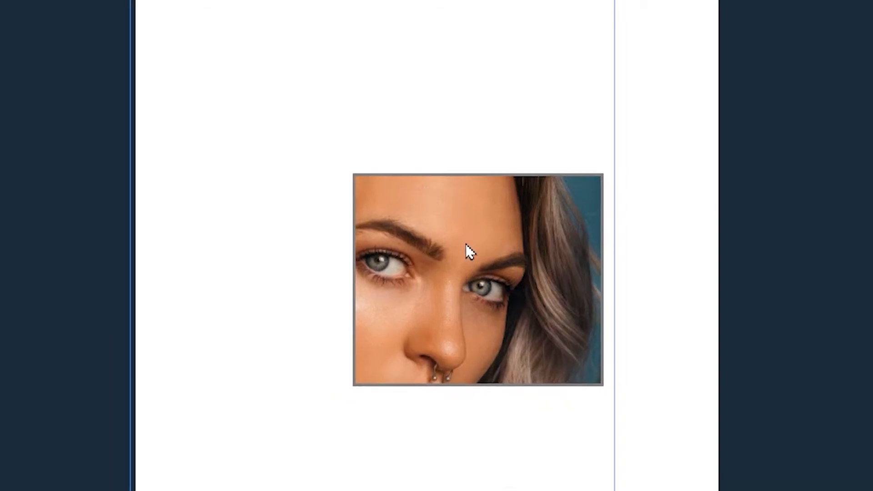
- Scale the photo down inside the frame with Ctrl+T so the whole face fits, and commit it
key(Ctrl+T)
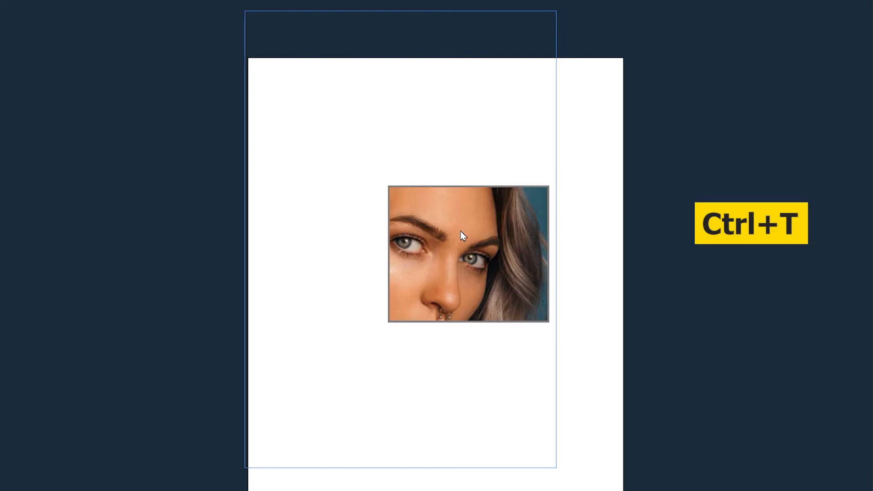
key(Ctrl+t)
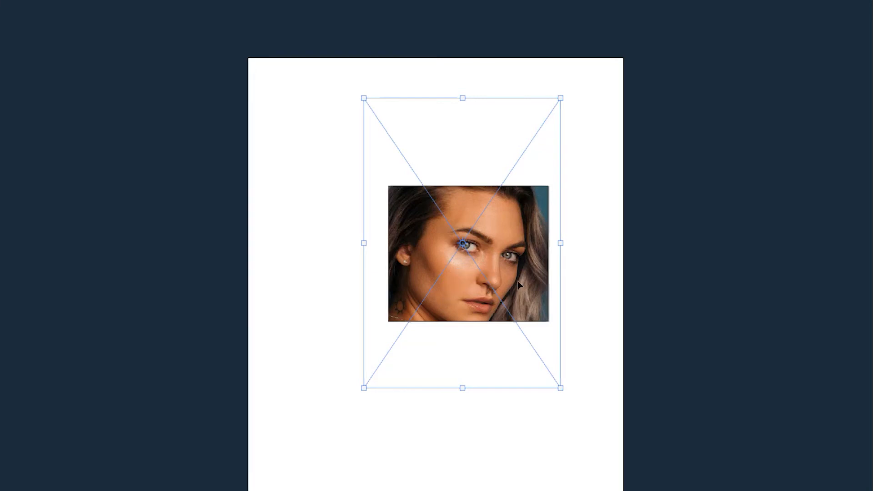
key(Enter)
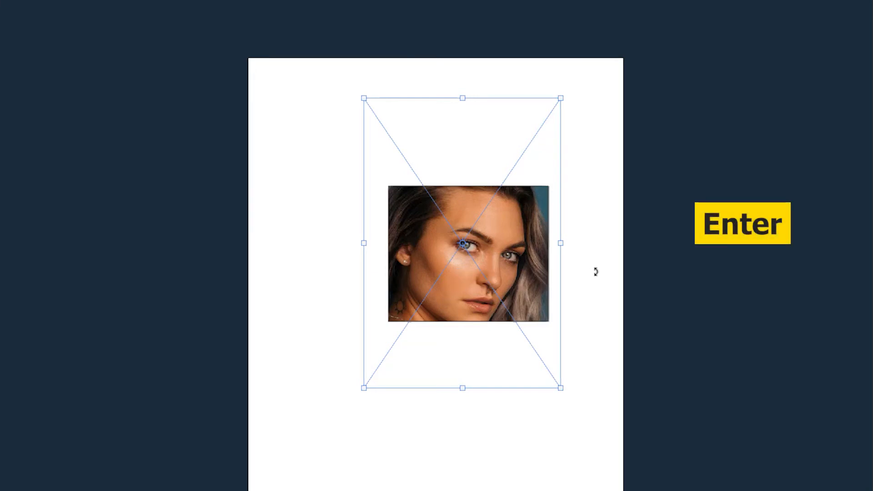
key(Enter)
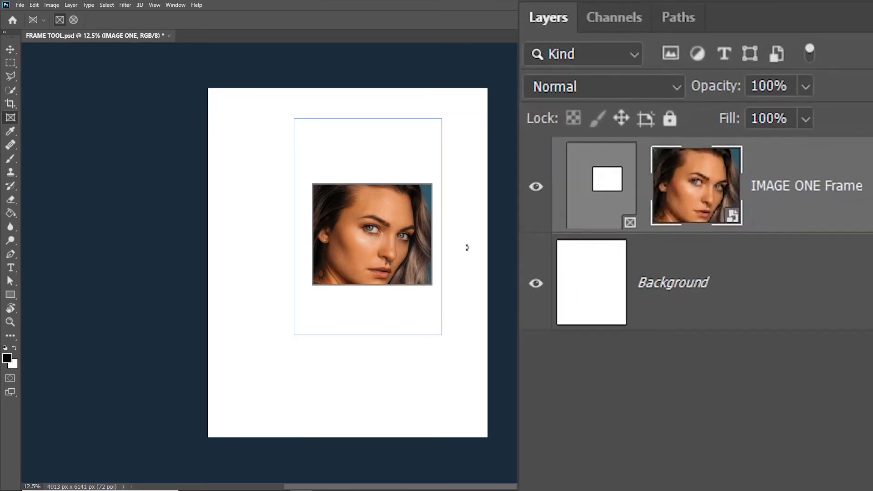
- Release the portrait from its frame via the Layers panel and select the freed IMAGE ONE layer
click(686, 190)
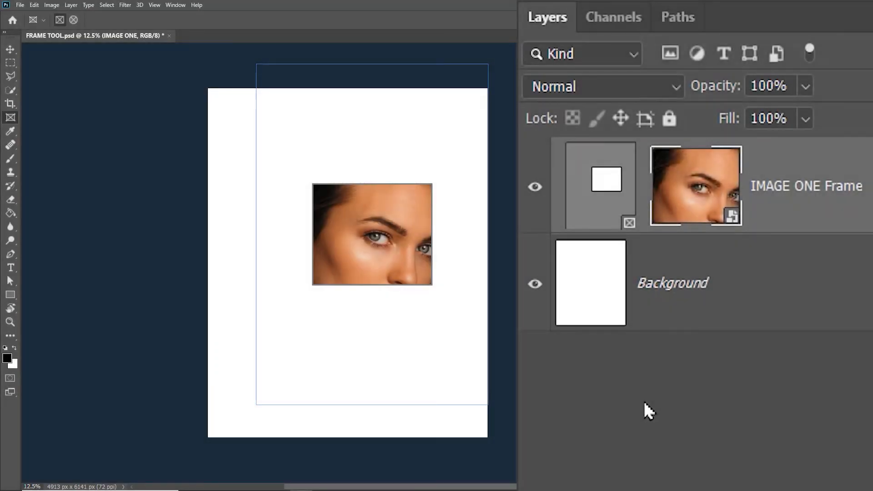
click(686, 186)
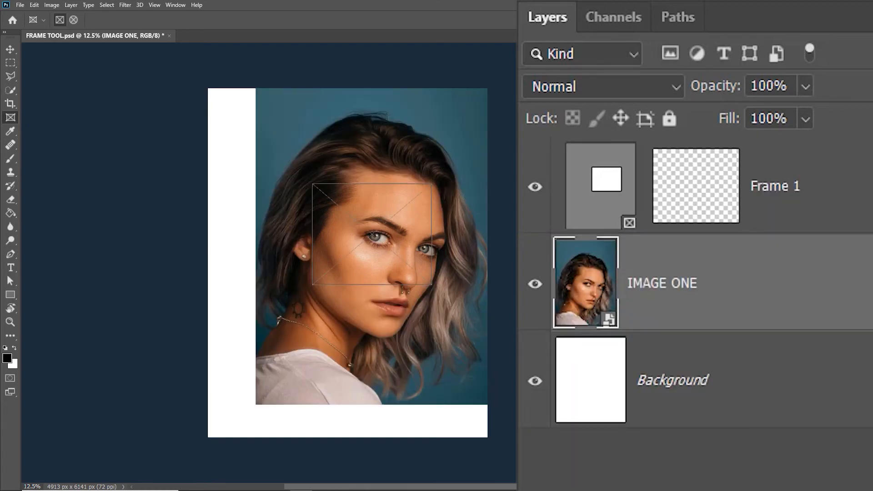
click(662, 284)
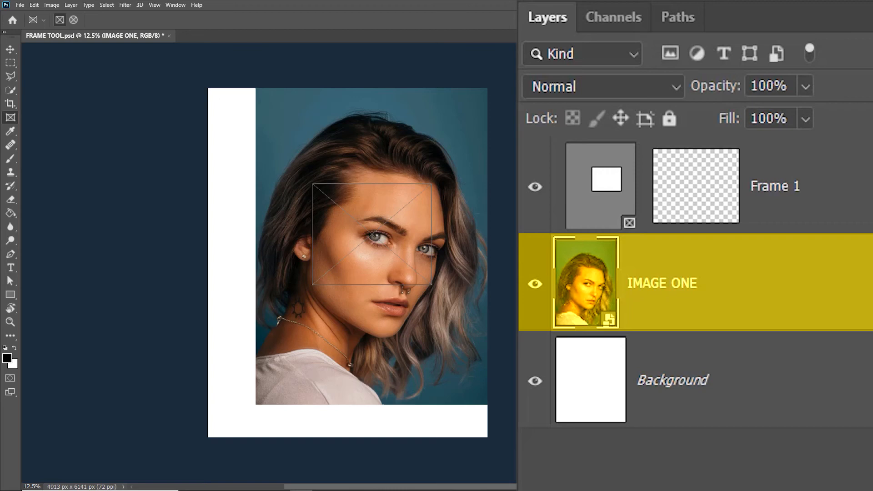
mouse_move(592, 289)
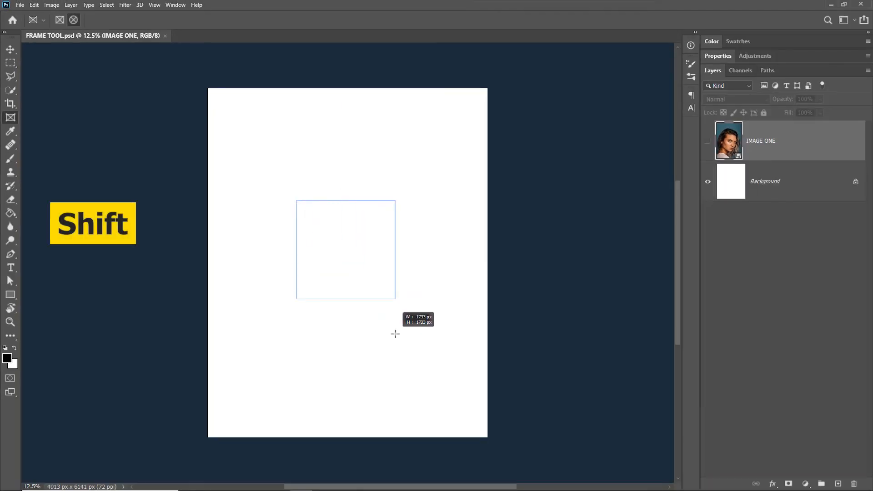
- Draw a circular frame near the page centre holding IMAGE ONE and enlarge it up and left
drag(297, 199, 397, 299)
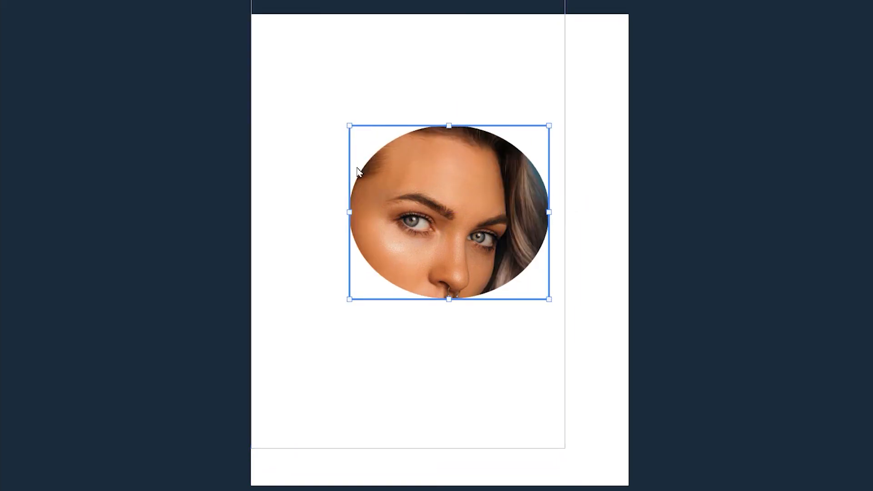
drag(359, 172, 443, 232)
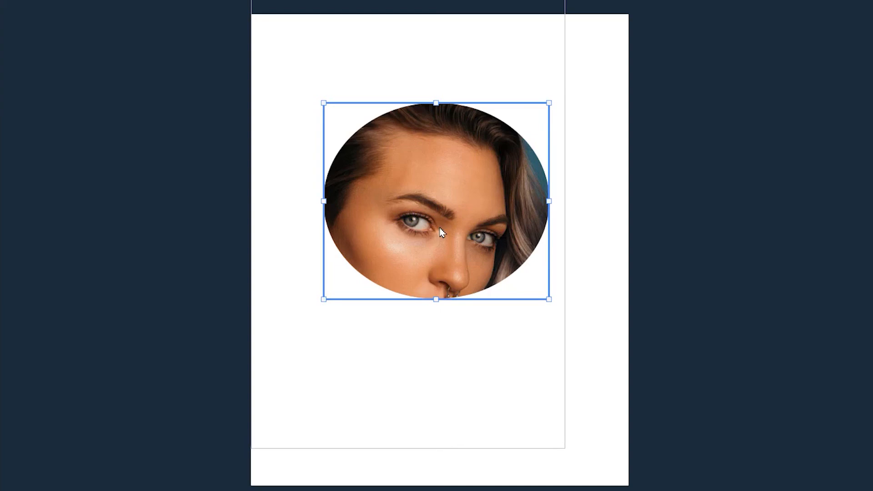